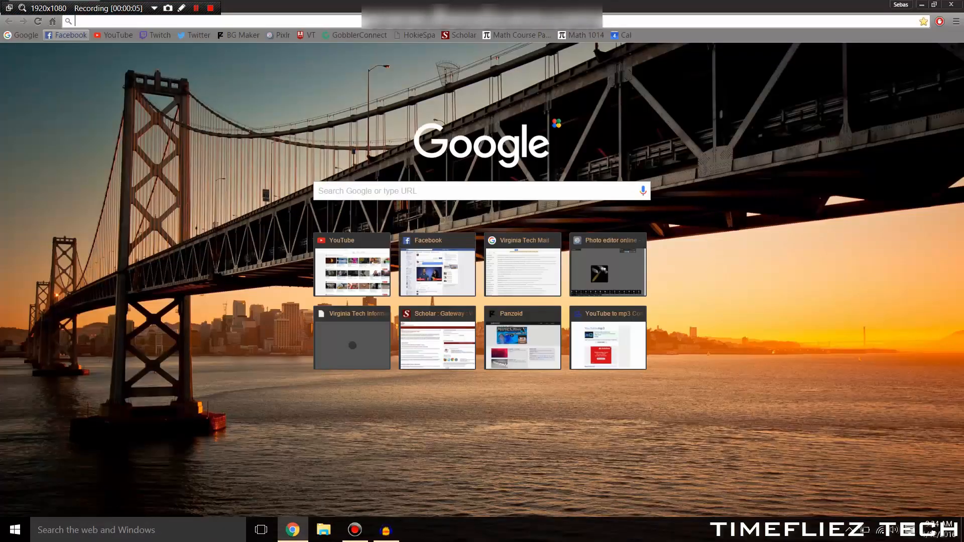
# - Search 'vyrso' in the omnibox, reach vysor.io and follow its Download link to the store listing
pyautogui.write('vyrsor.io')
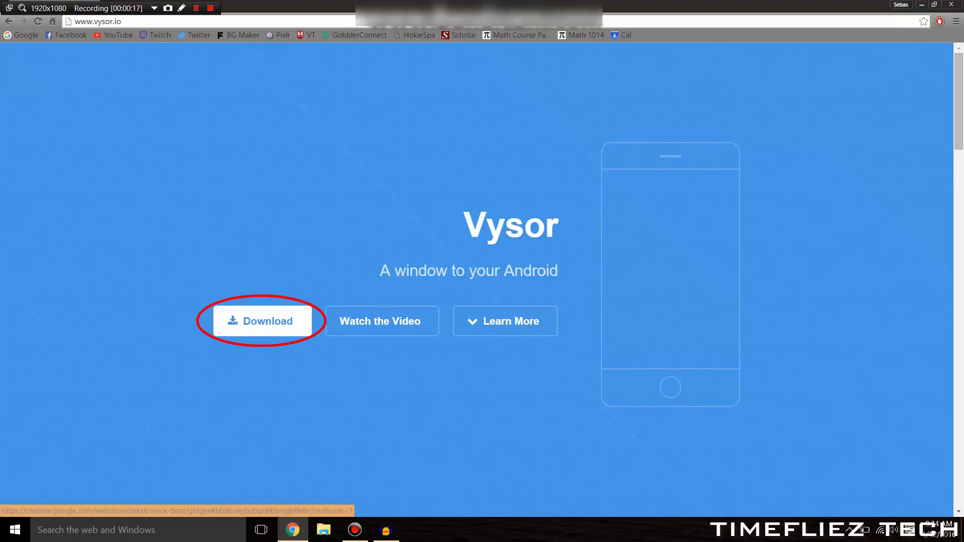
pyautogui.click(261, 322)
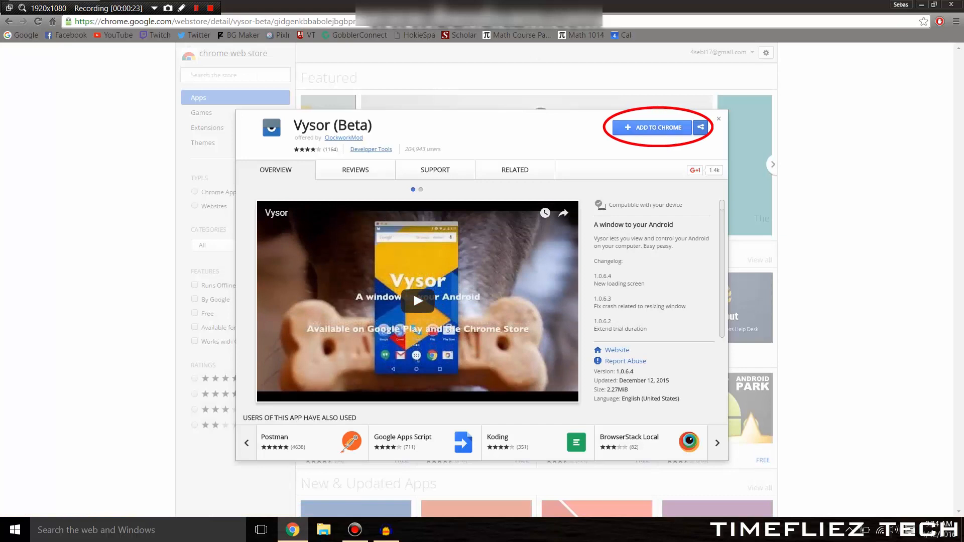
# - Add Vysor (Beta) to Chrome and confirm the Add app permissions prompt
pyautogui.click(654, 127)
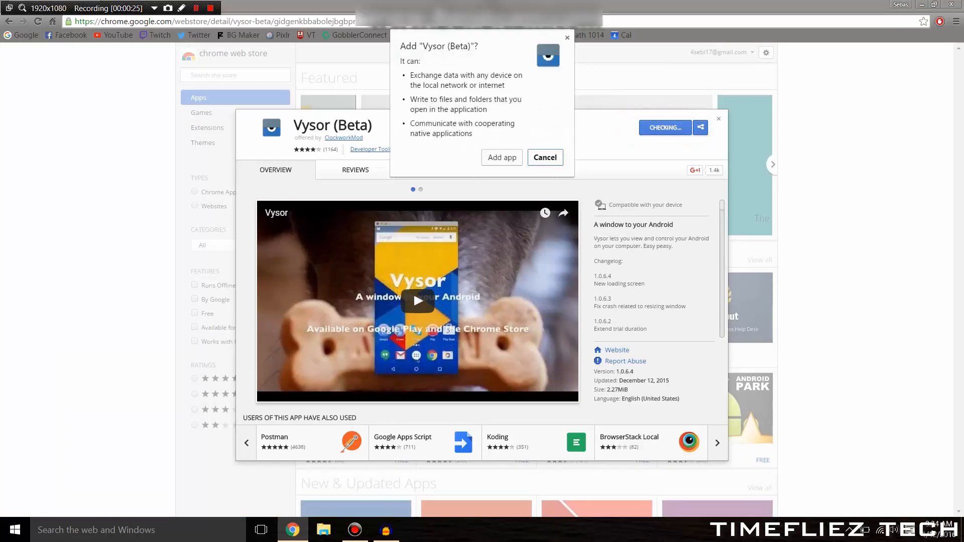
pyautogui.click(501, 157)
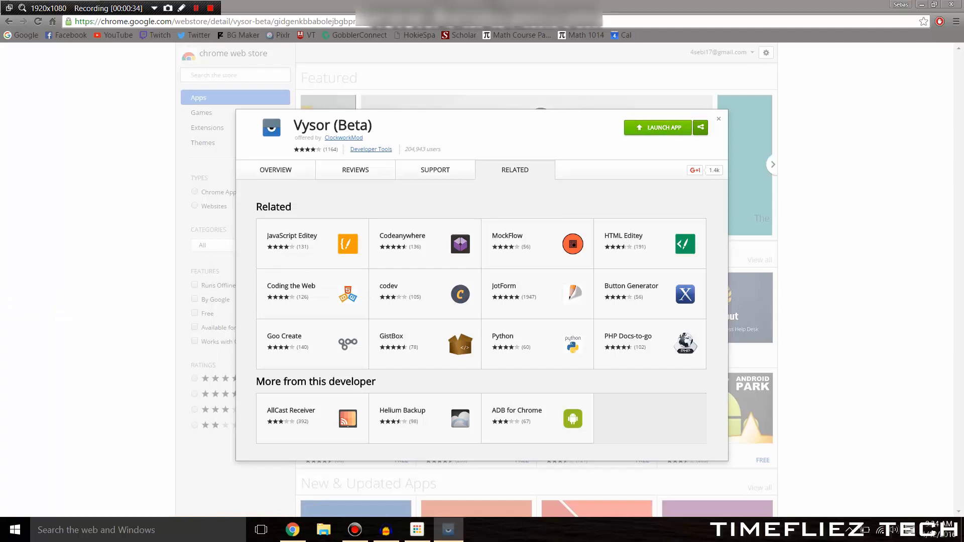
# - Launch Vysor, disable Start automatically, and go to Koush's Universal ADB Driver page
pyautogui.click(656, 128)
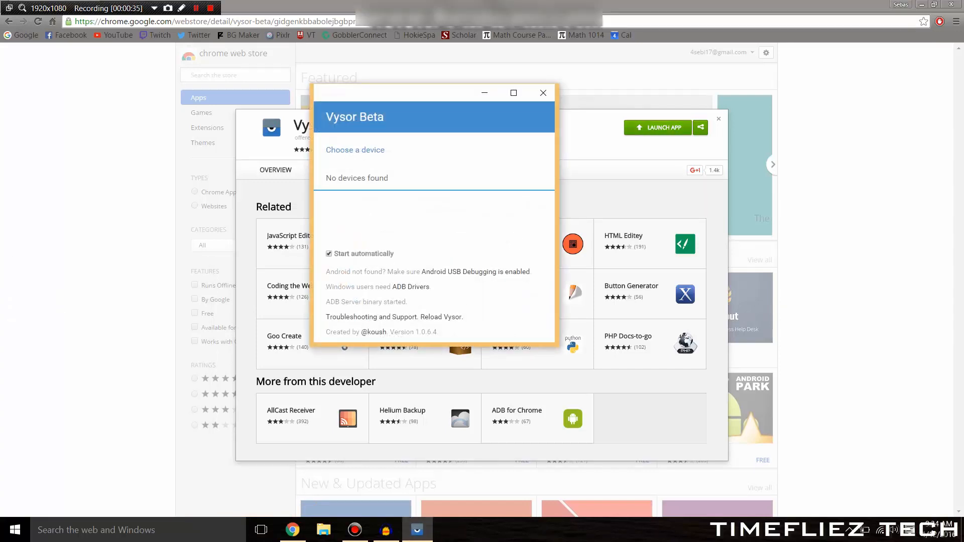
pyautogui.click(328, 253)
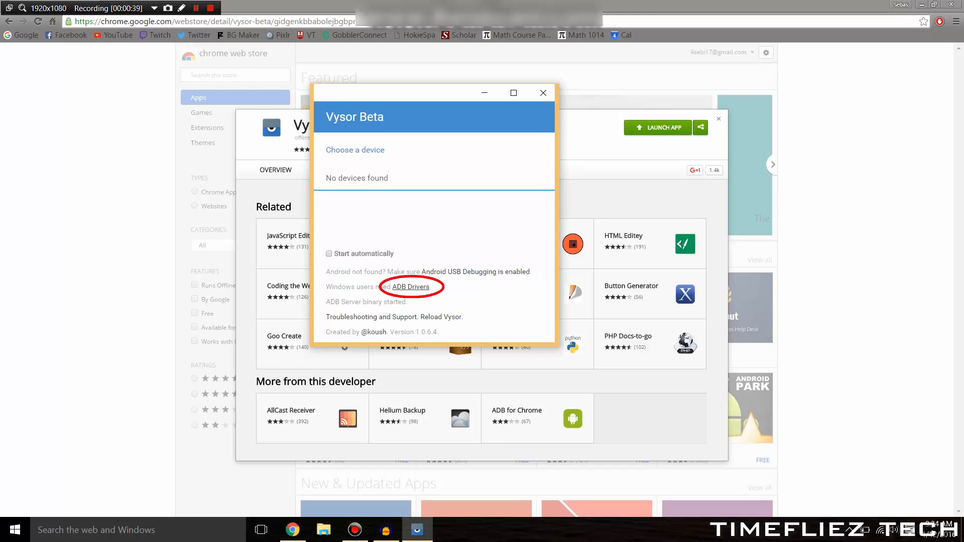
pyautogui.click(410, 286)
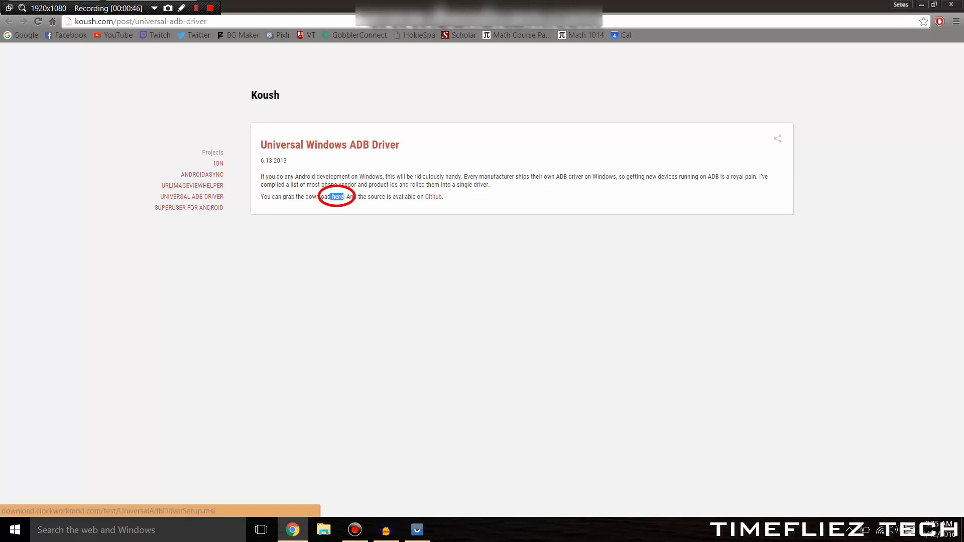
# - Download the Universal ADB Driver .msi, run it, and close the wizard after its interruption message
pyautogui.click(337, 196)
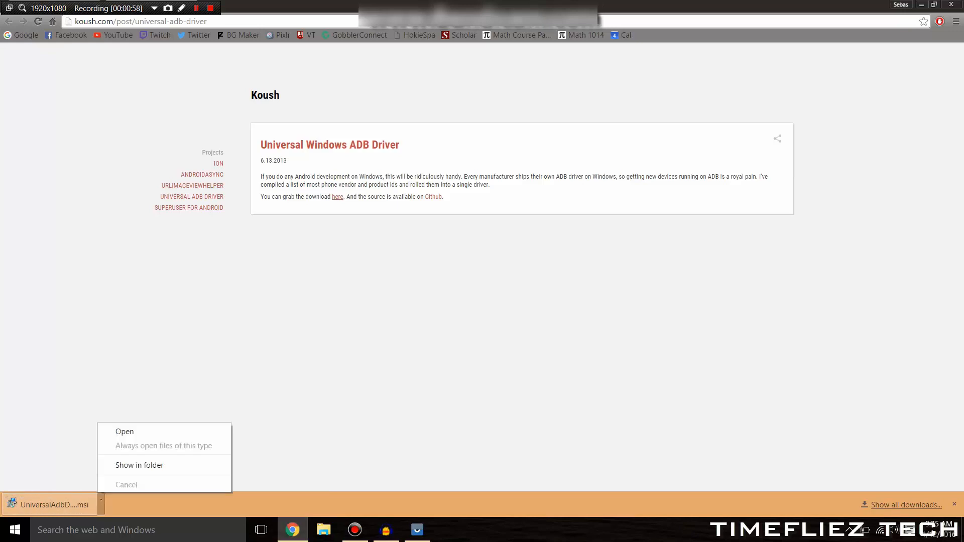
pyautogui.click(124, 431)
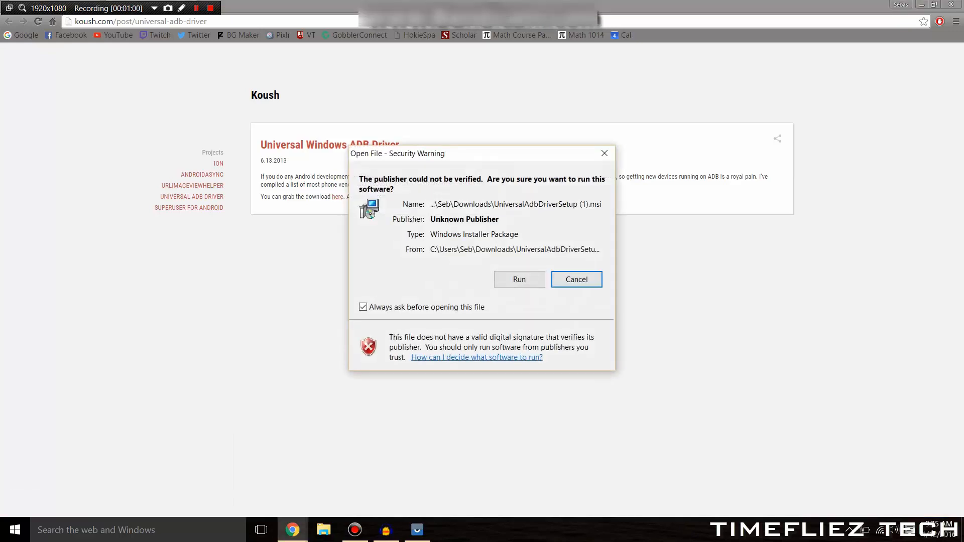
pyautogui.click(518, 279)
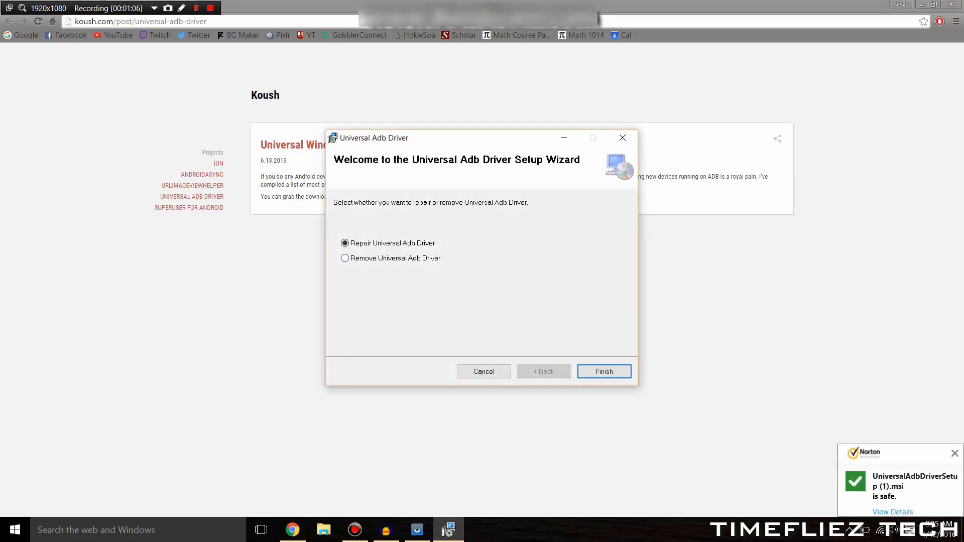
pyautogui.click(483, 372)
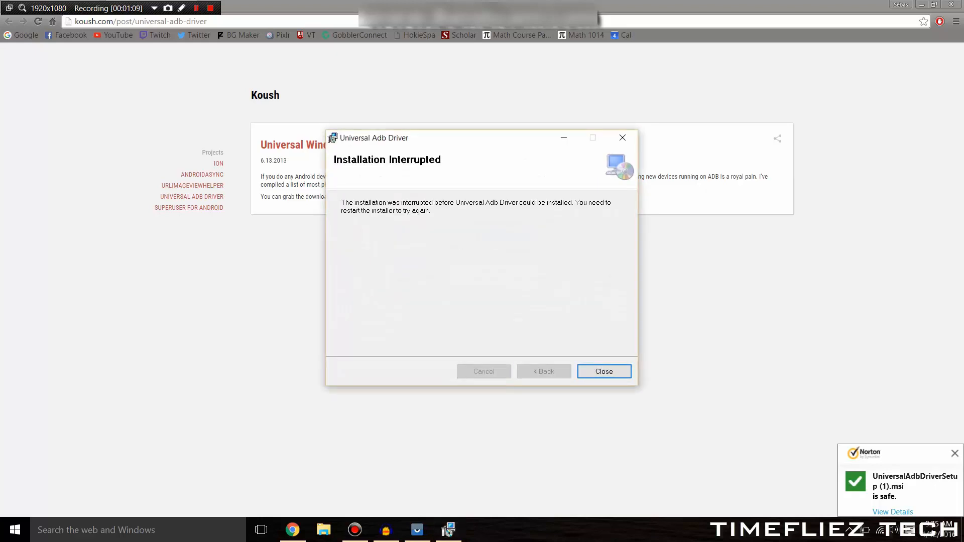
pyautogui.click(602, 371)
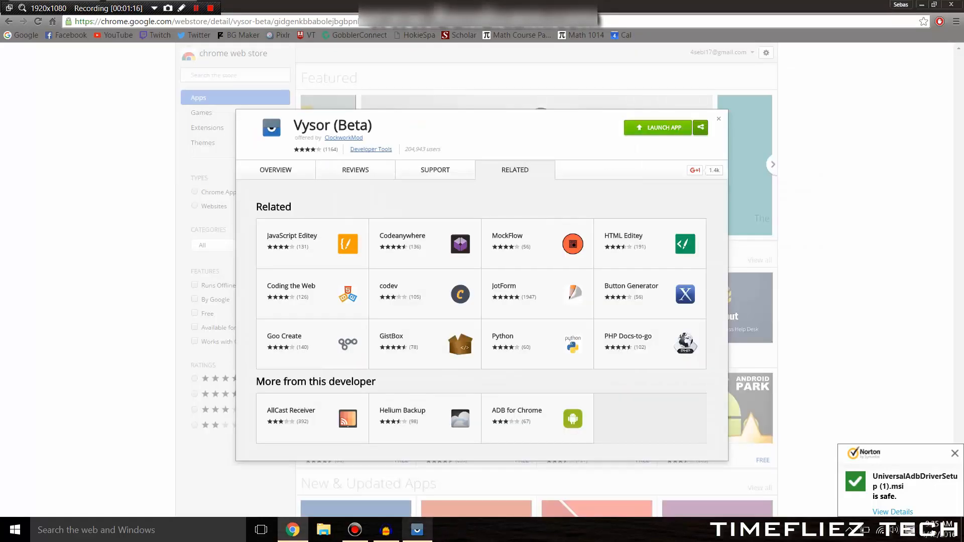
# - Relaunch Vysor from the store listing so the plugged-in SM G920V appears as a device
pyautogui.click(657, 128)
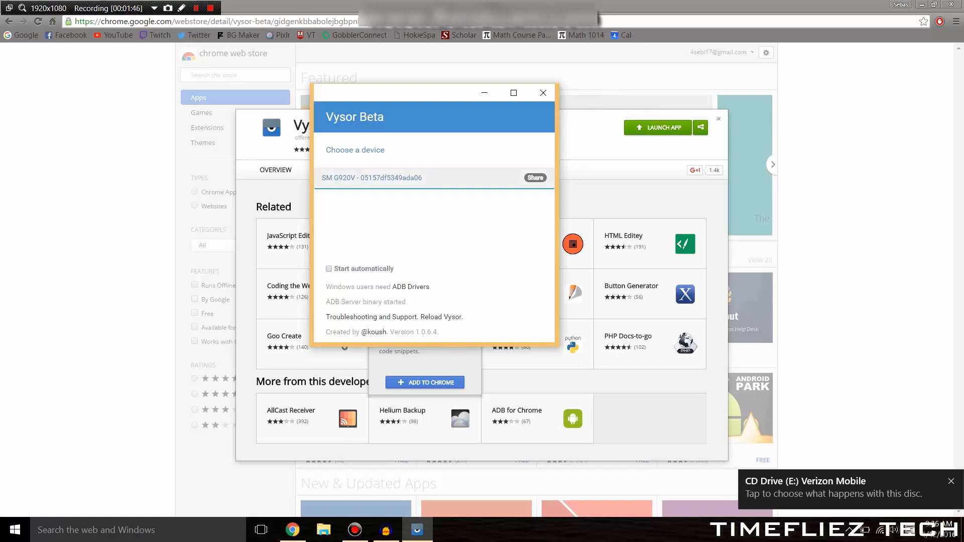
# - Choose the SM G920V device to mirror its screen in a Vysor window
pyautogui.click(371, 178)
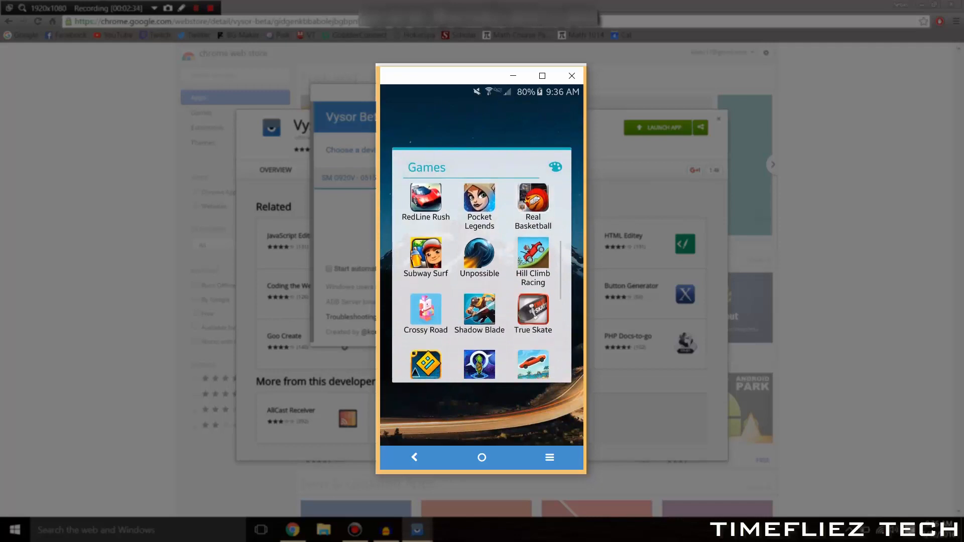
# - Play a Minecraft world on the mirrored phone, then Quit to Title from the game menu
pyautogui.scroll(-3)
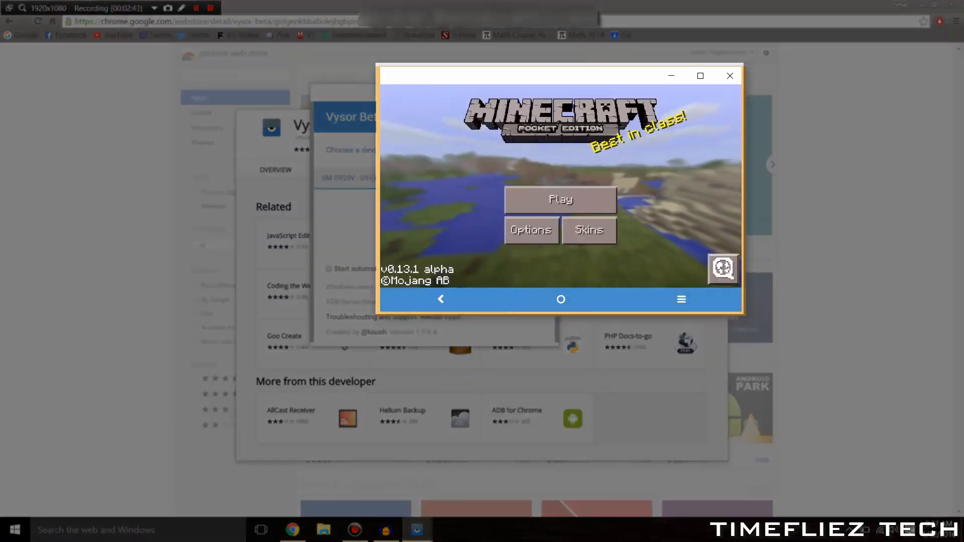
pyautogui.click(559, 199)
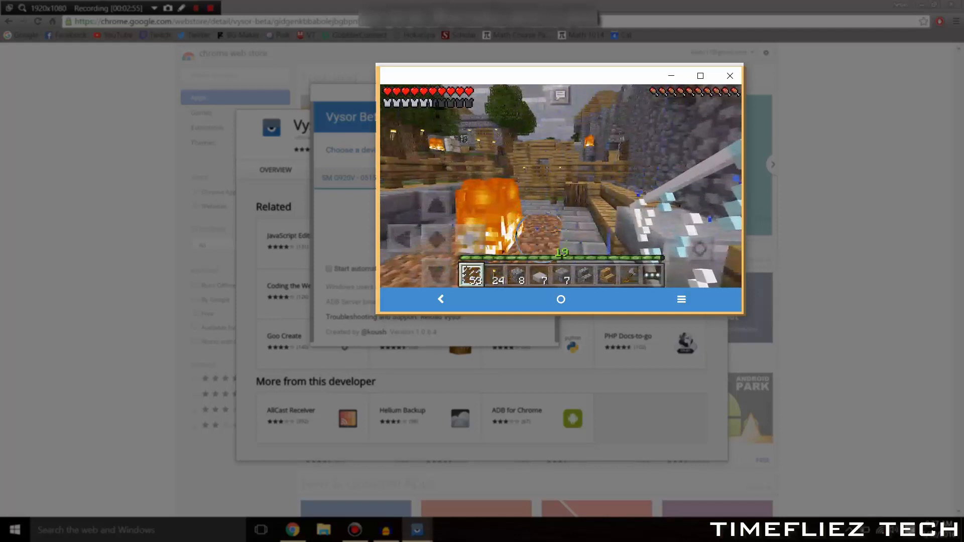
pyautogui.press('Escape')
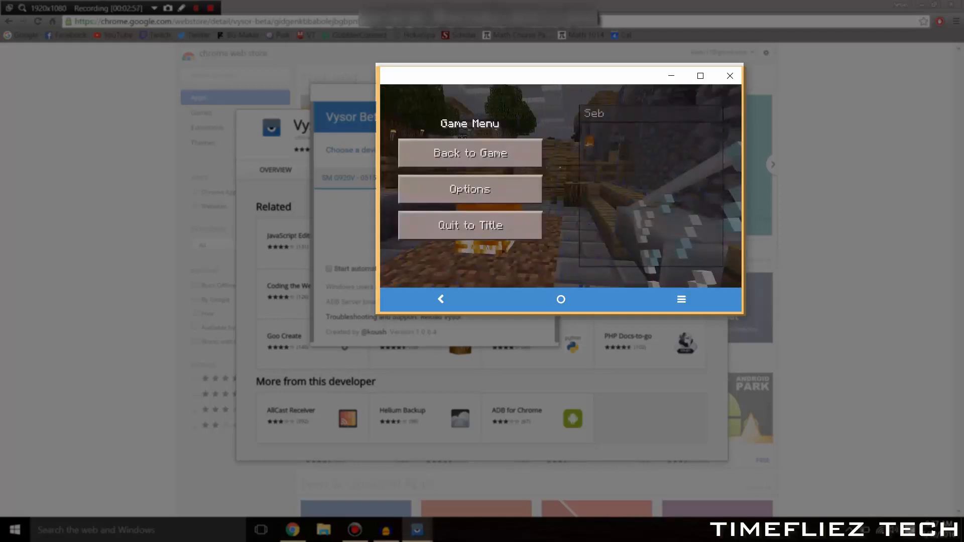
pyautogui.click(469, 224)
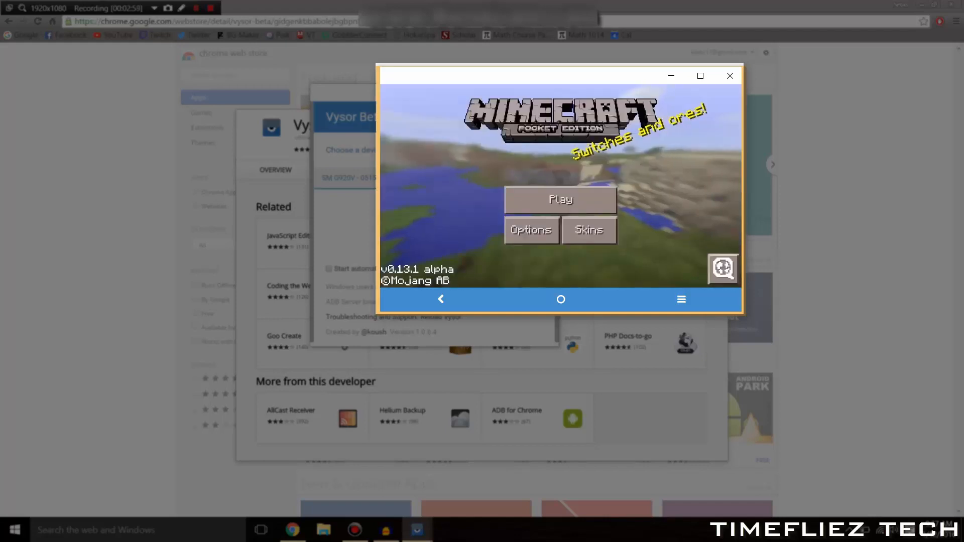